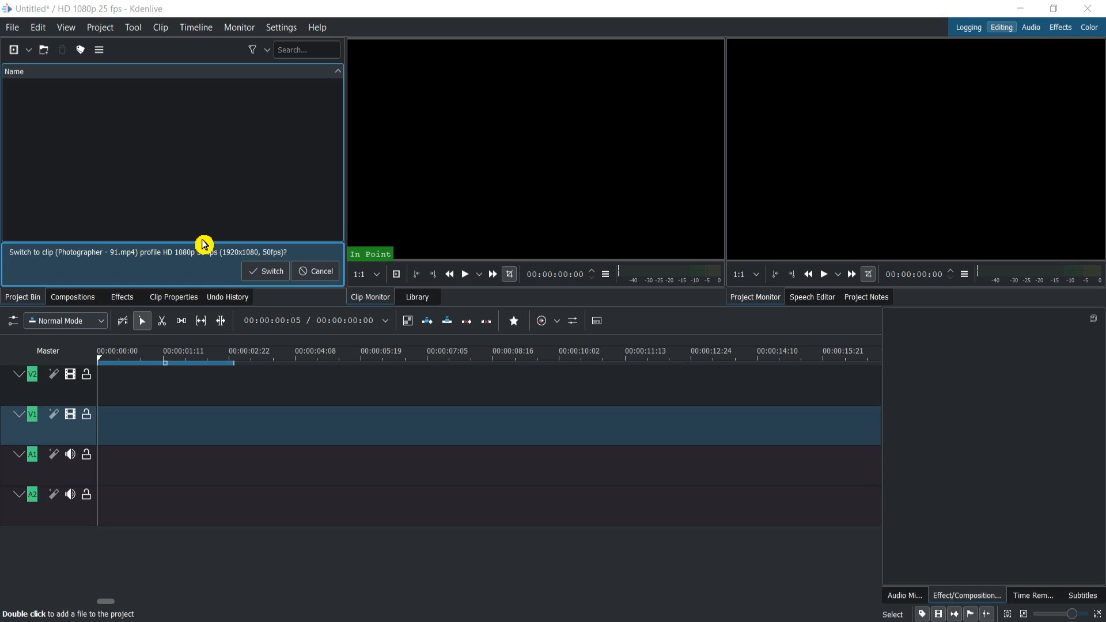
mouse_move(216, 243)
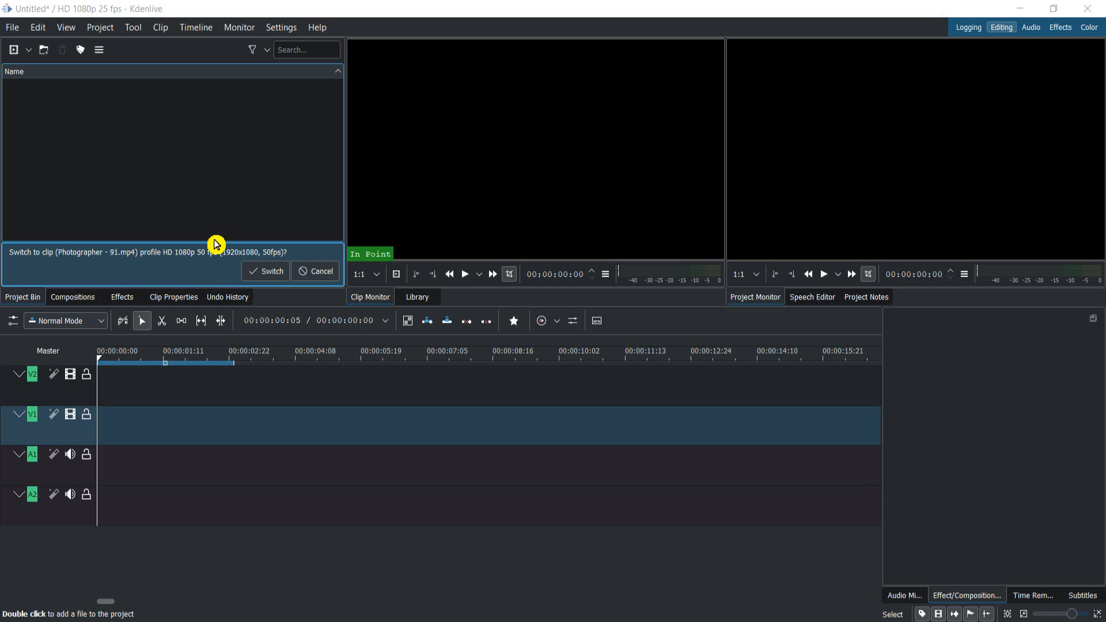
mouse_move(224, 165)
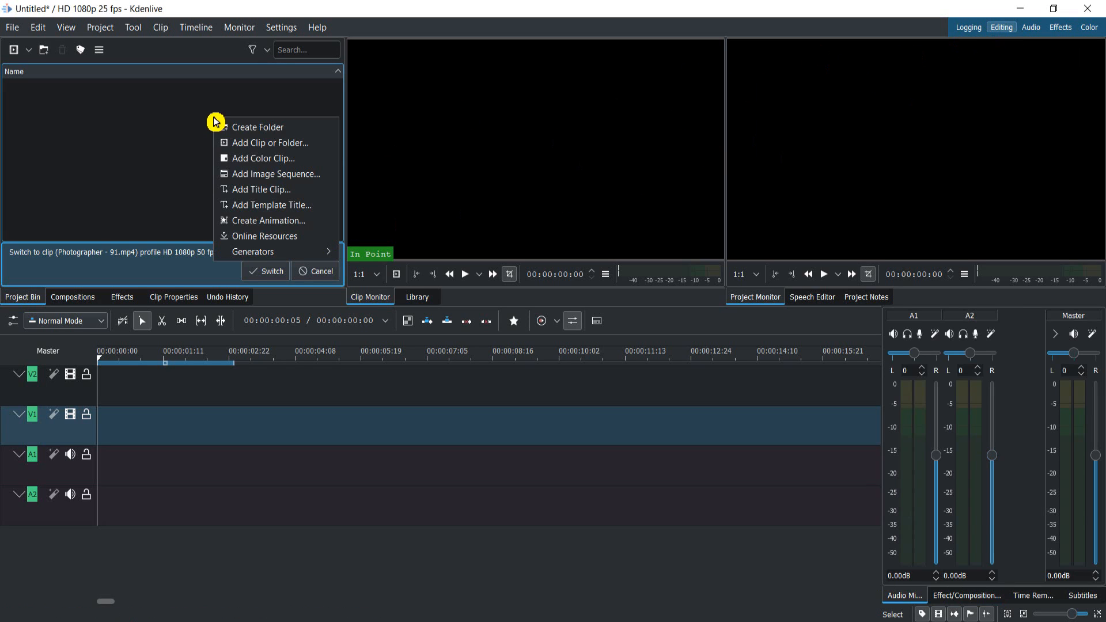
mouse_move(242, 145)
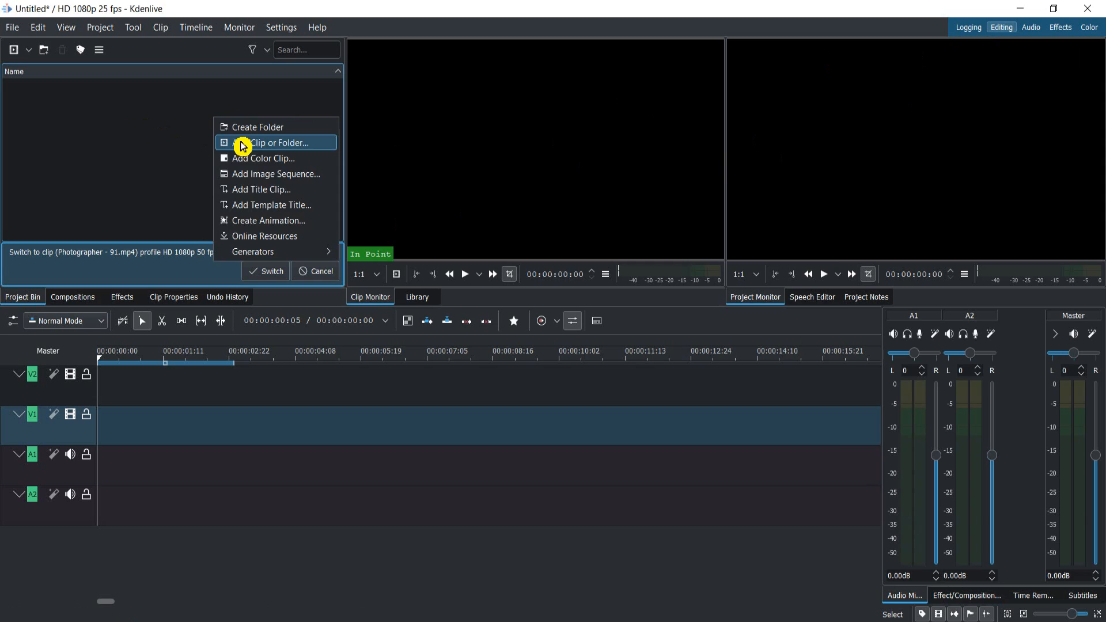
Step: Import Woman - 38084.mp4 into the project bin via Add Clip or Folder
left_click(275, 143)
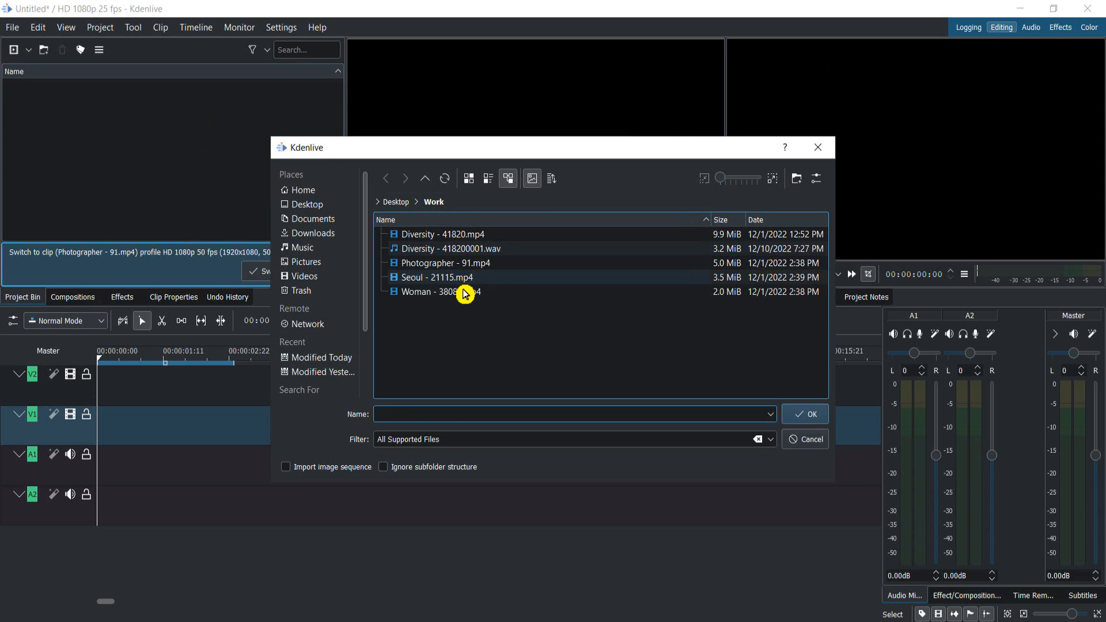
double_click(448, 292)
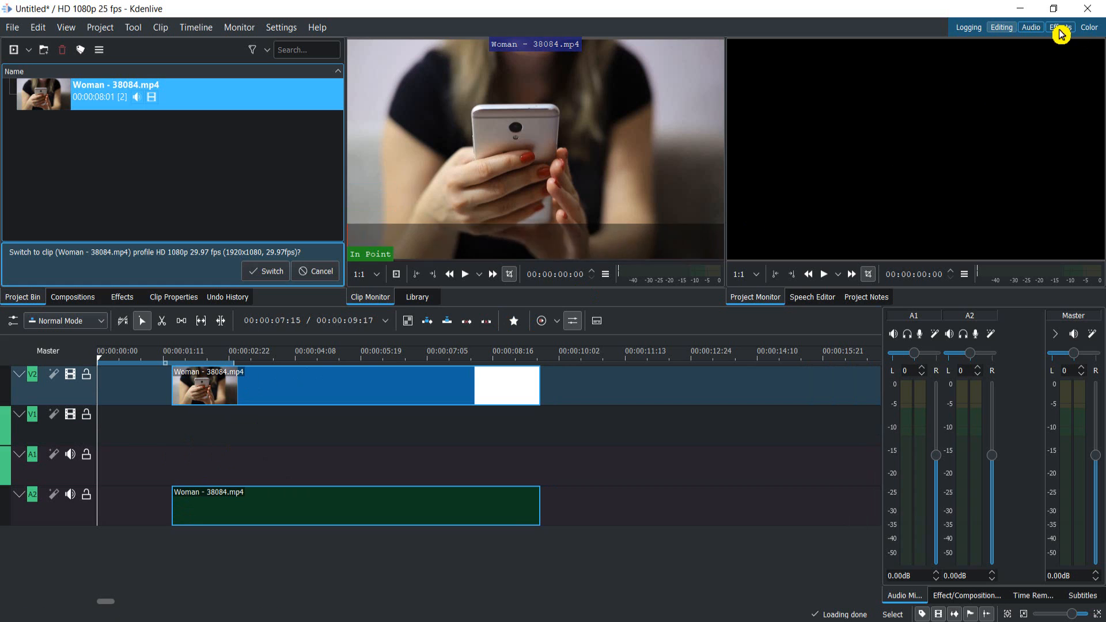
Step: Switch Kdenlive to the Effects workspace to find the Transform effect
left_click(1059, 27)
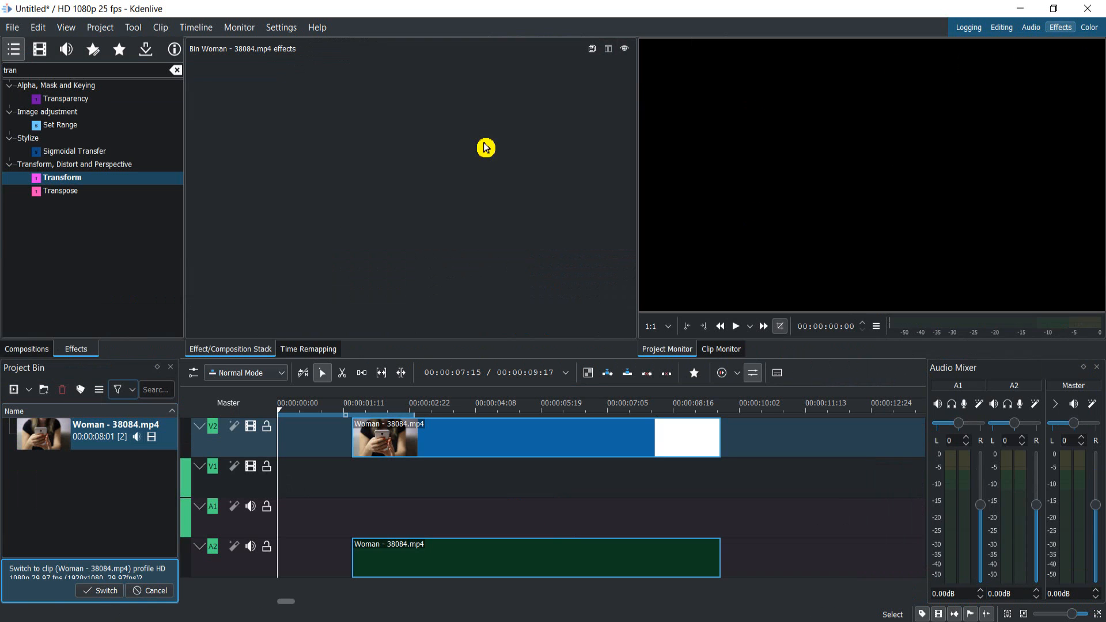
mouse_move(240, 123)
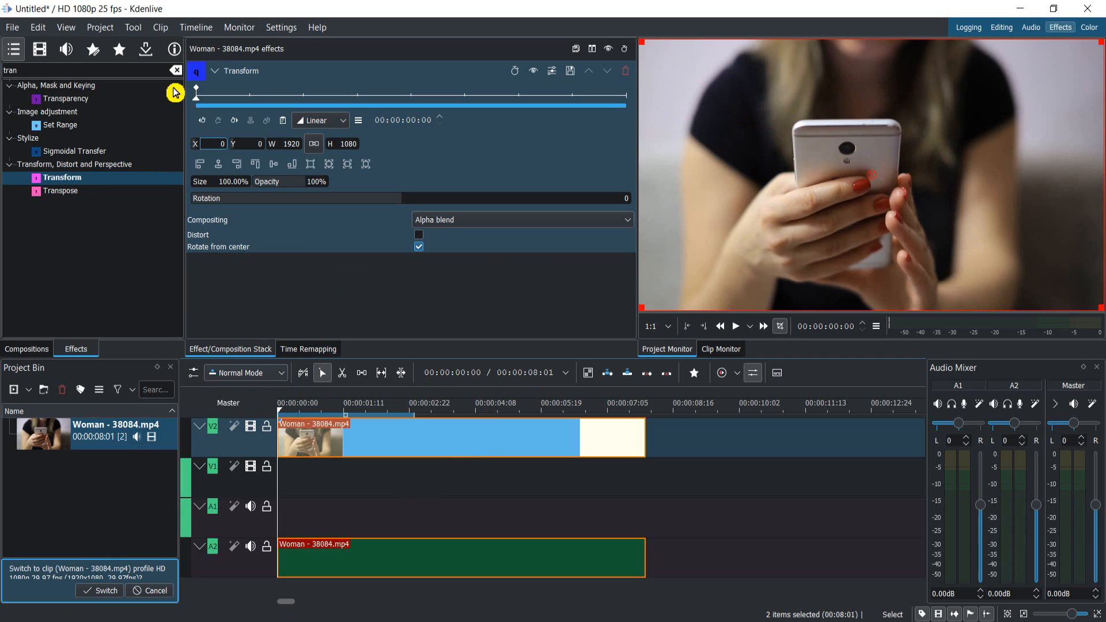
mouse_move(197, 94)
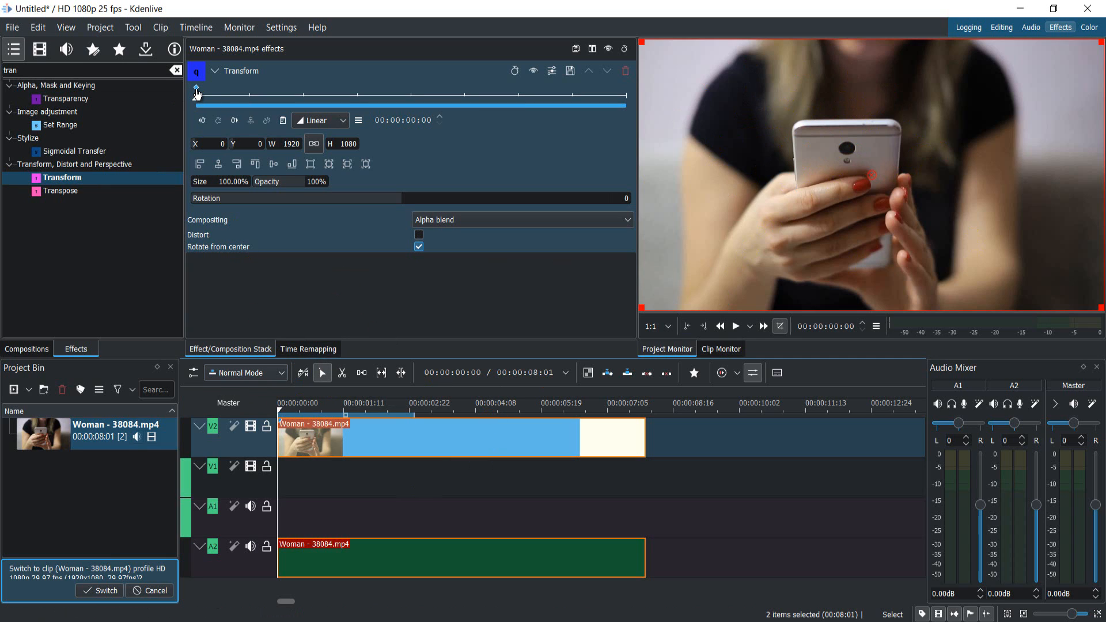
Step: Position the playhead at 00:00:01:01, one second into the woman clip
left_click(200, 104)
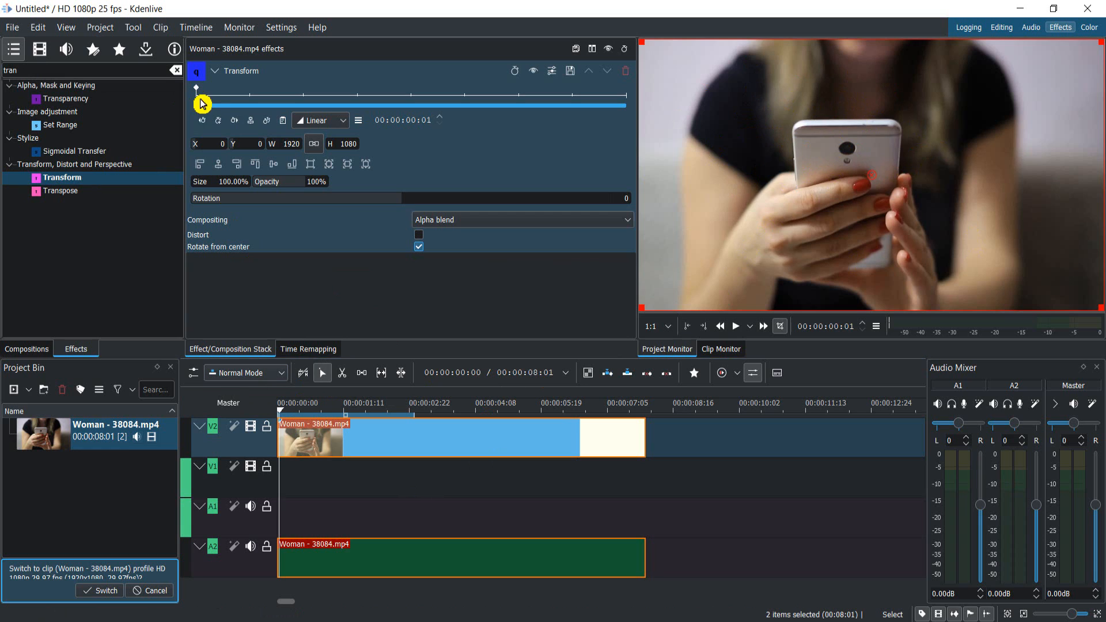
left_click(289, 403)
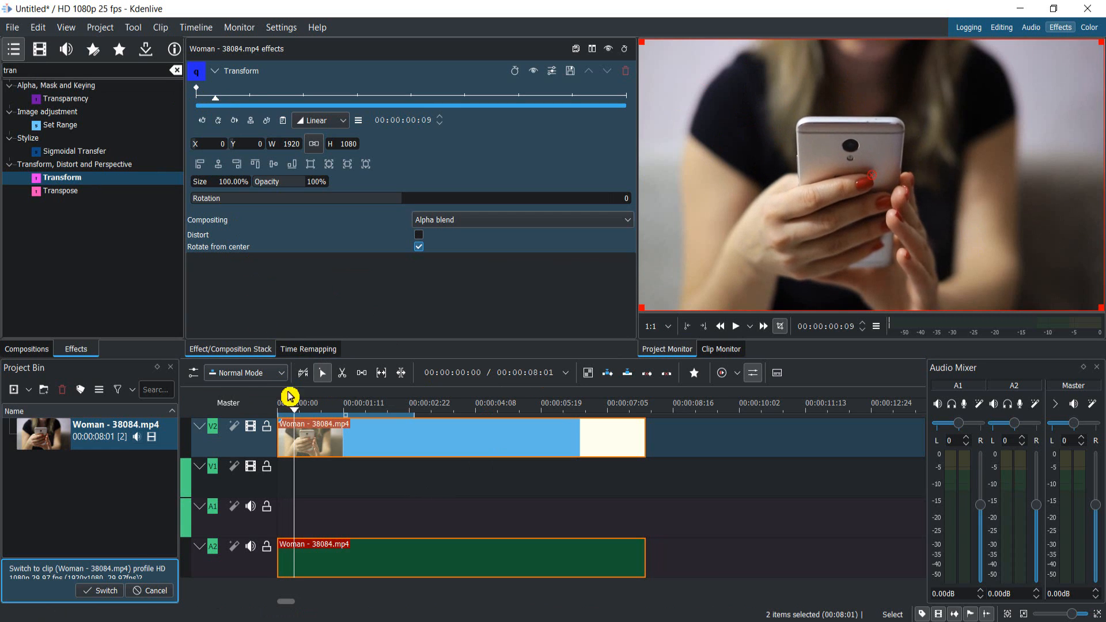
left_click(471, 372)
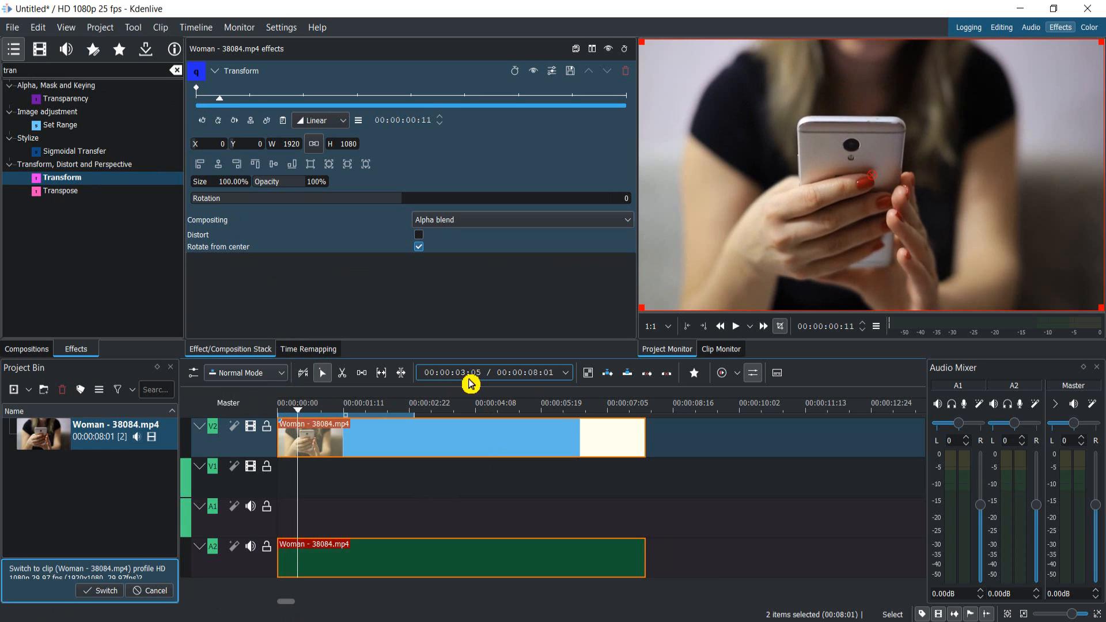
left_click(297, 412)
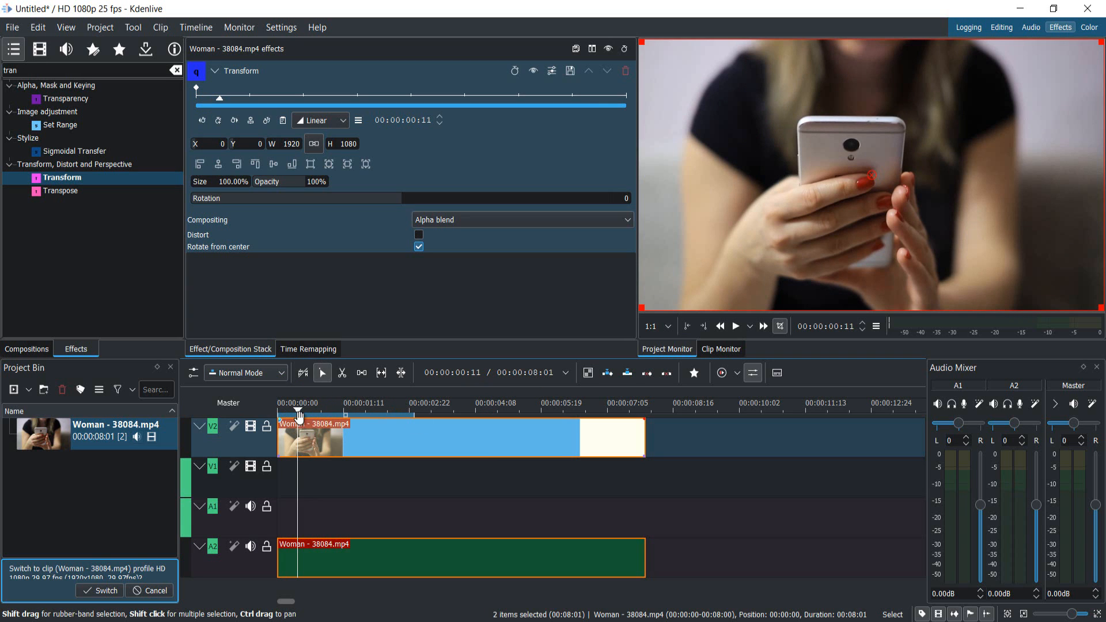
mouse_move(301, 418)
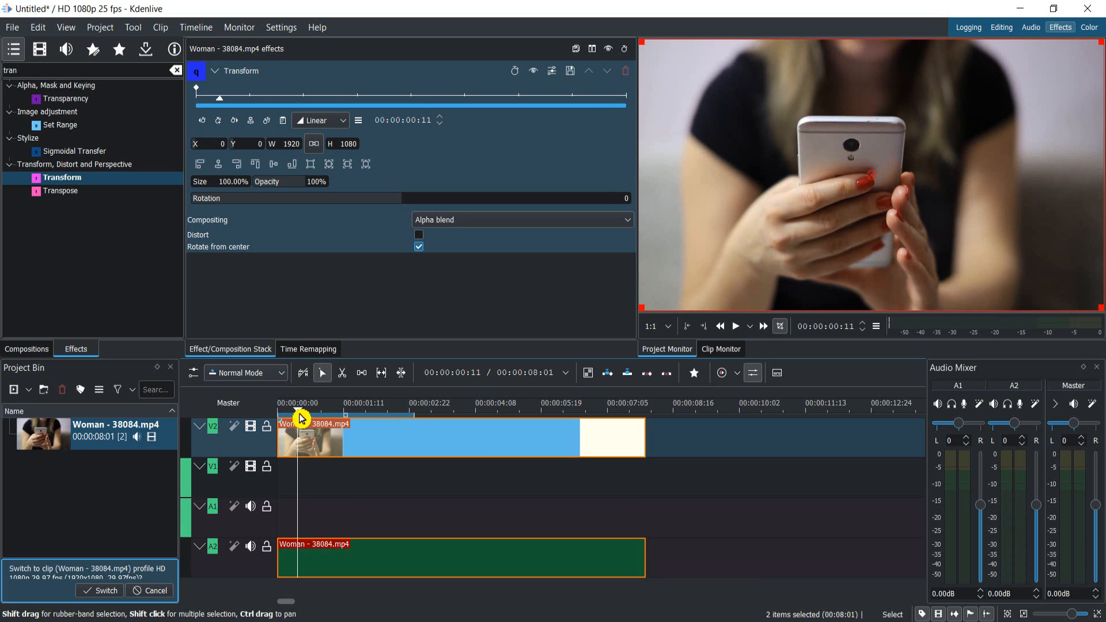
left_click(355, 403)
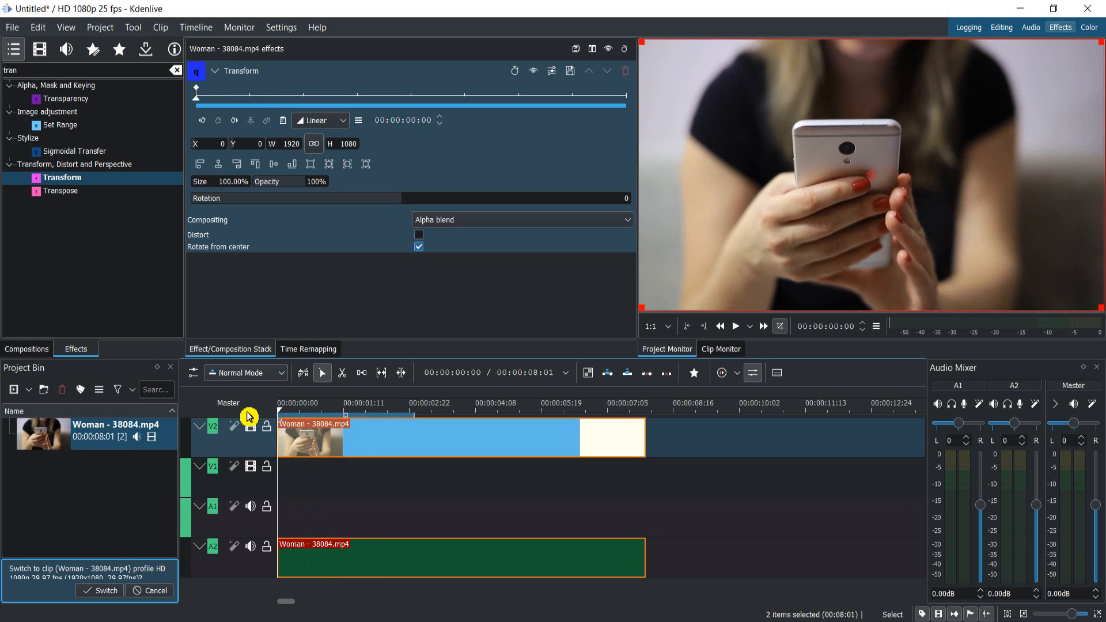
left_click(326, 414)
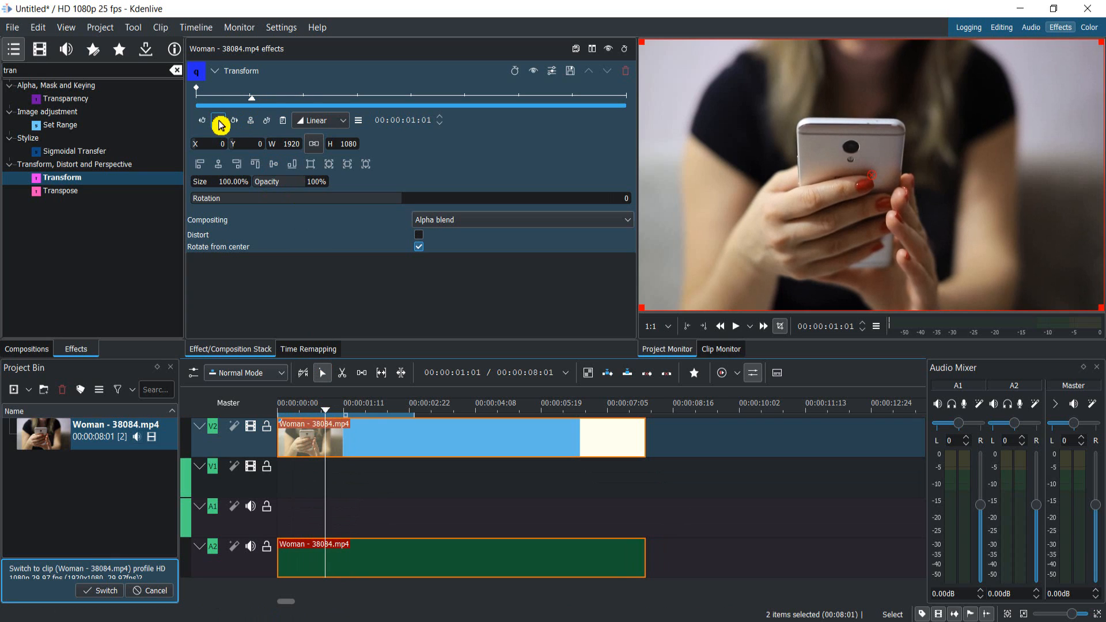
mouse_move(220, 119)
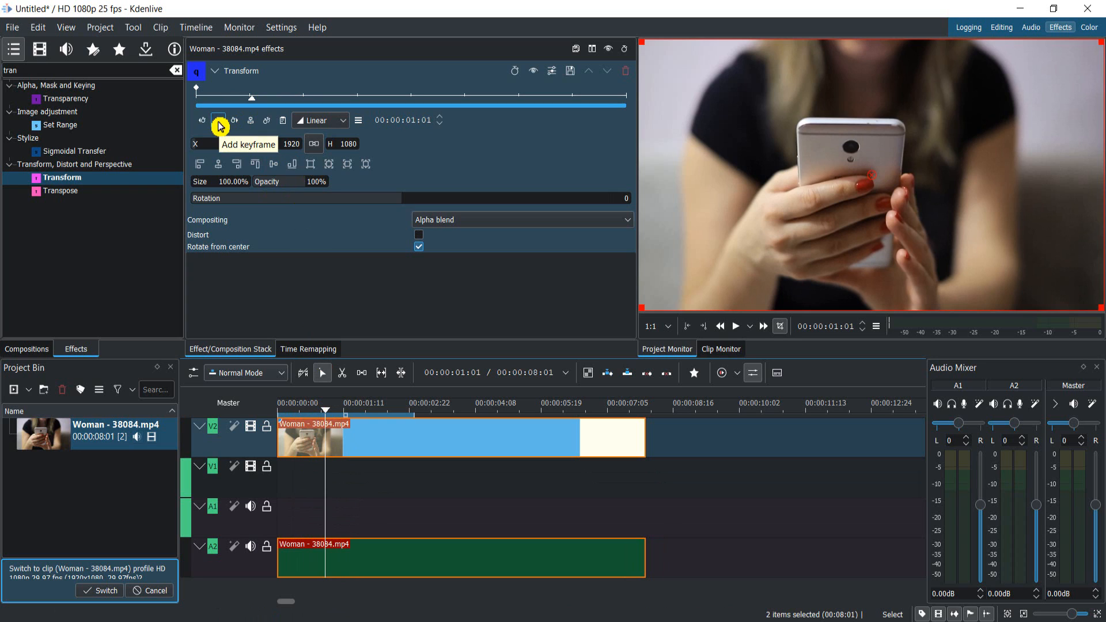
Step: Add a Transform keyframe at one second and shift the enlarged image toward the phone
left_click(219, 119)
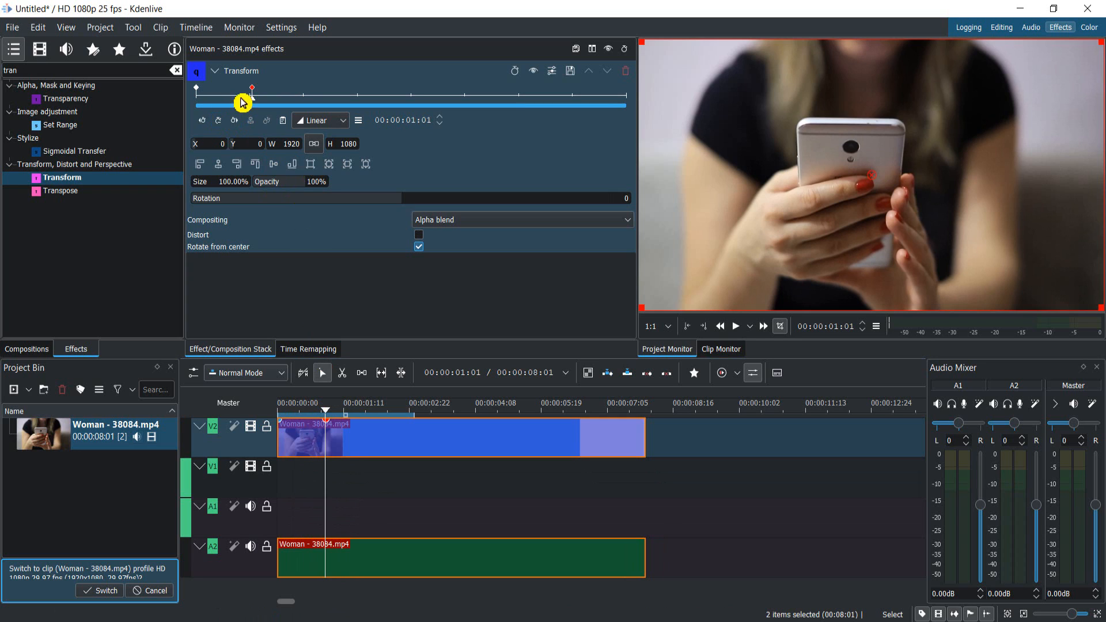
mouse_move(255, 103)
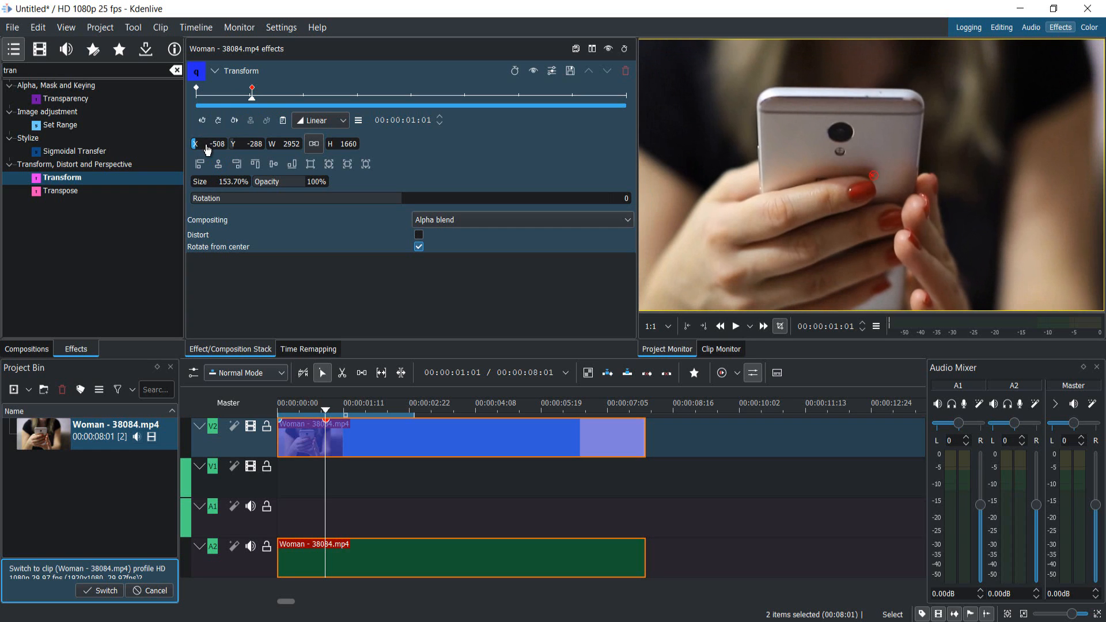
left_click_drag(215, 144, 236, 144)
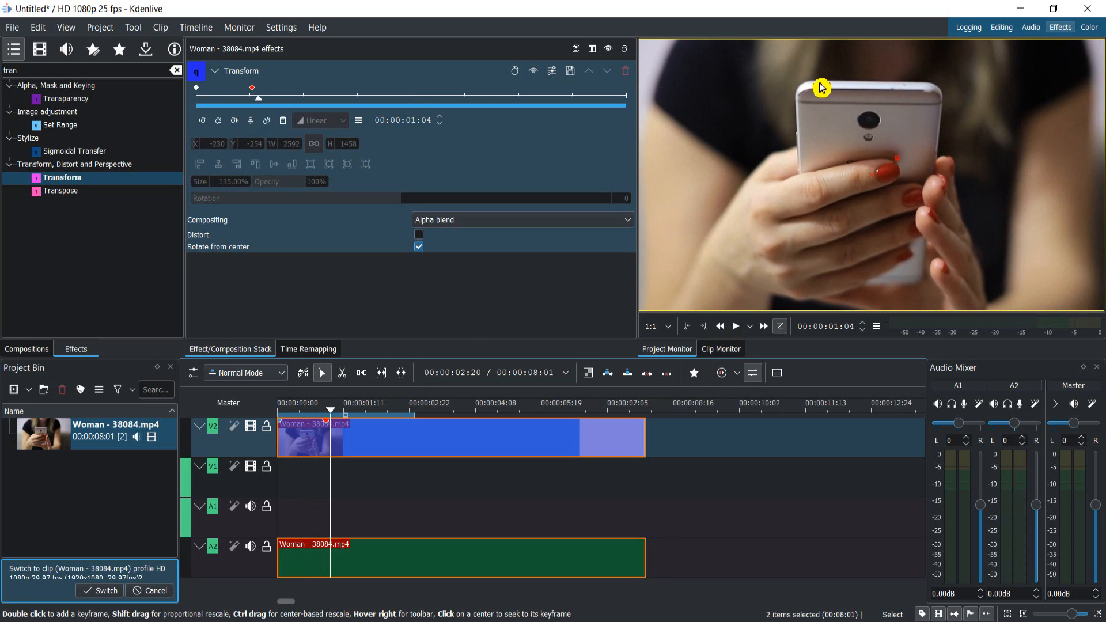
mouse_move(262, 106)
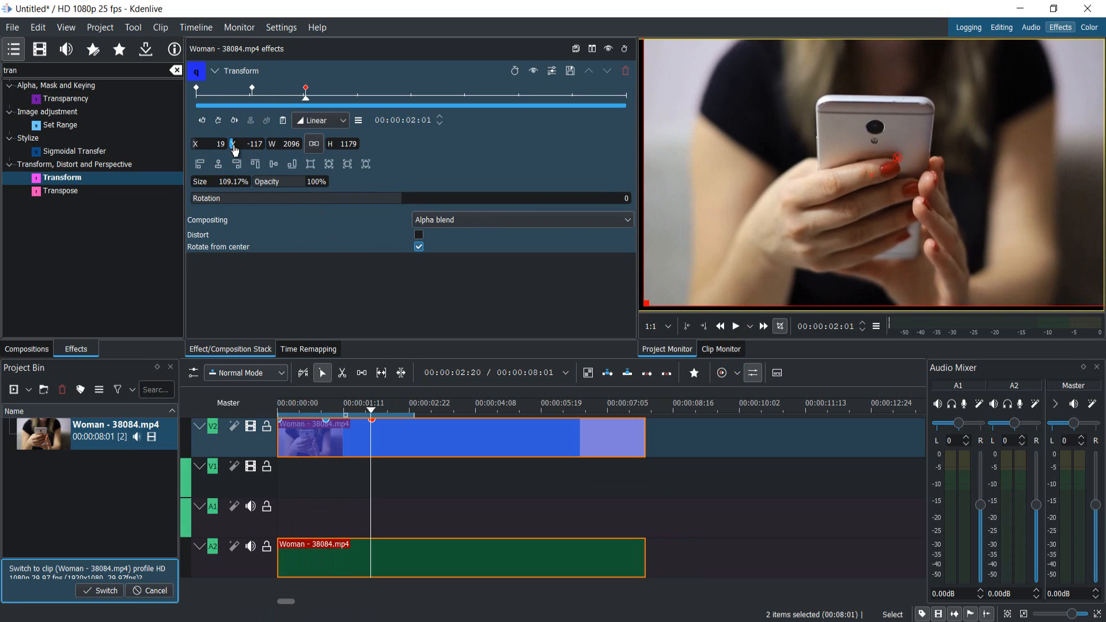
Step: Adjust the two-second keyframe's X, Y and size for a milder ~124% zoom on the phone
left_click(256, 144)
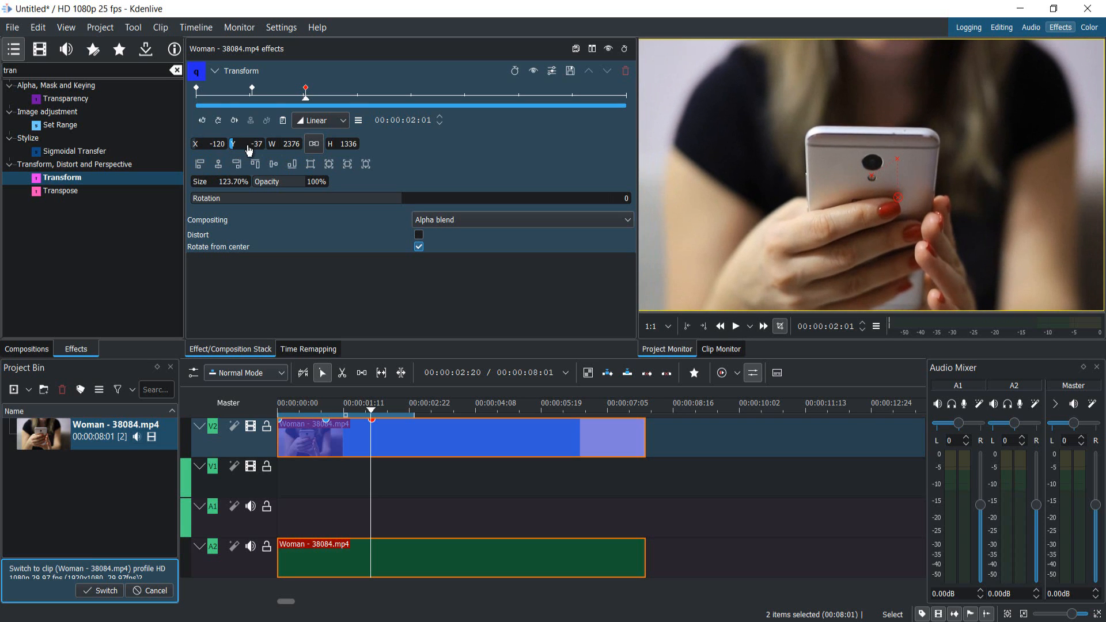
left_click(233, 144)
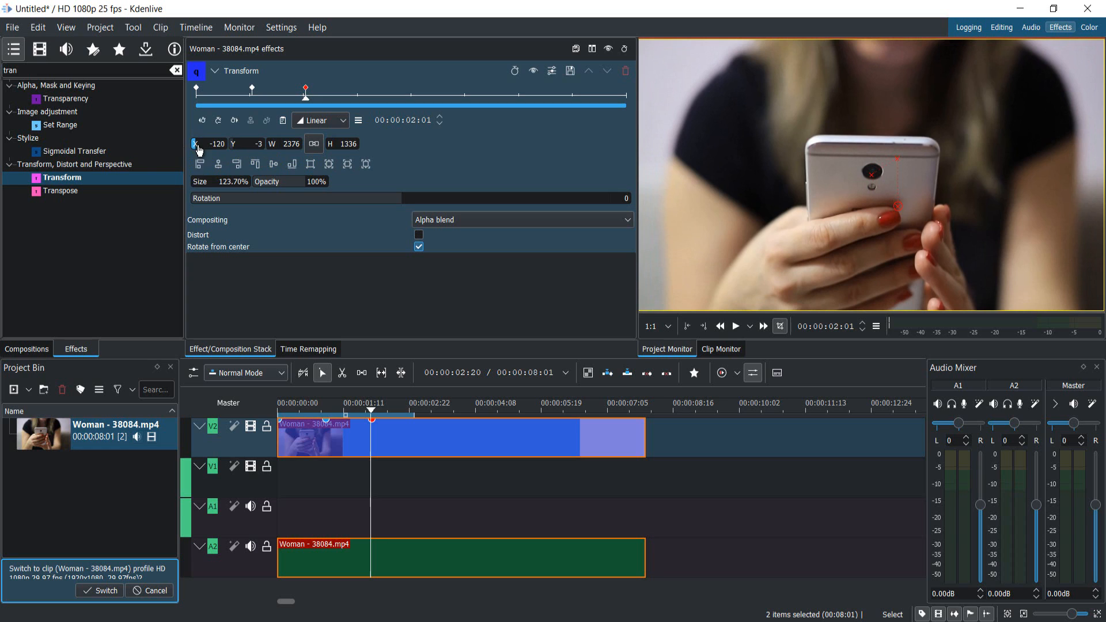
left_click(205, 144)
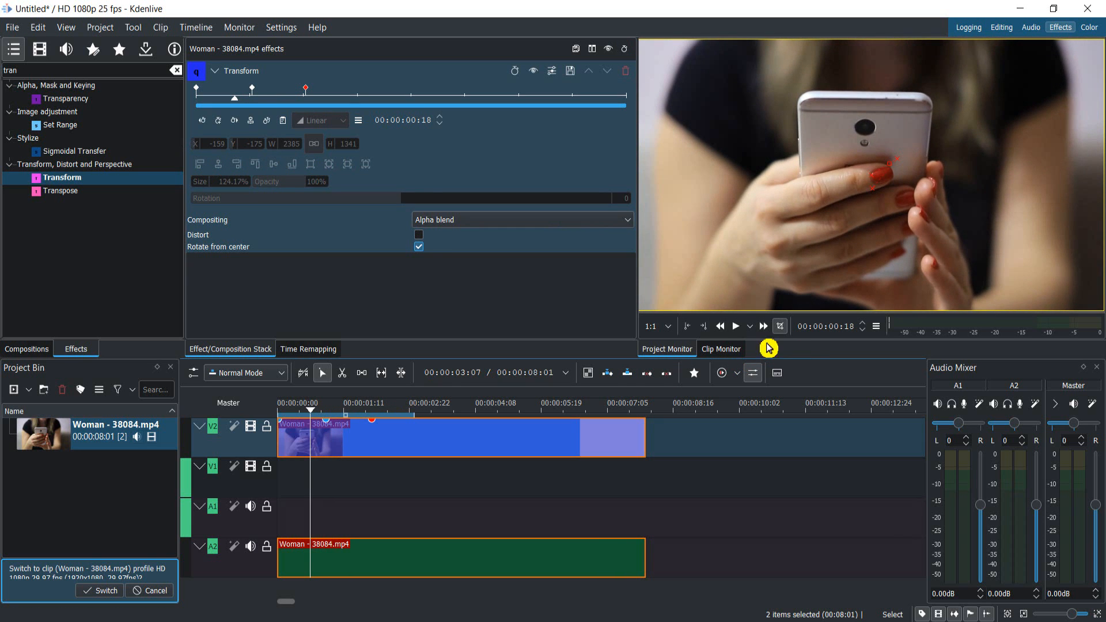
left_click(740, 326)
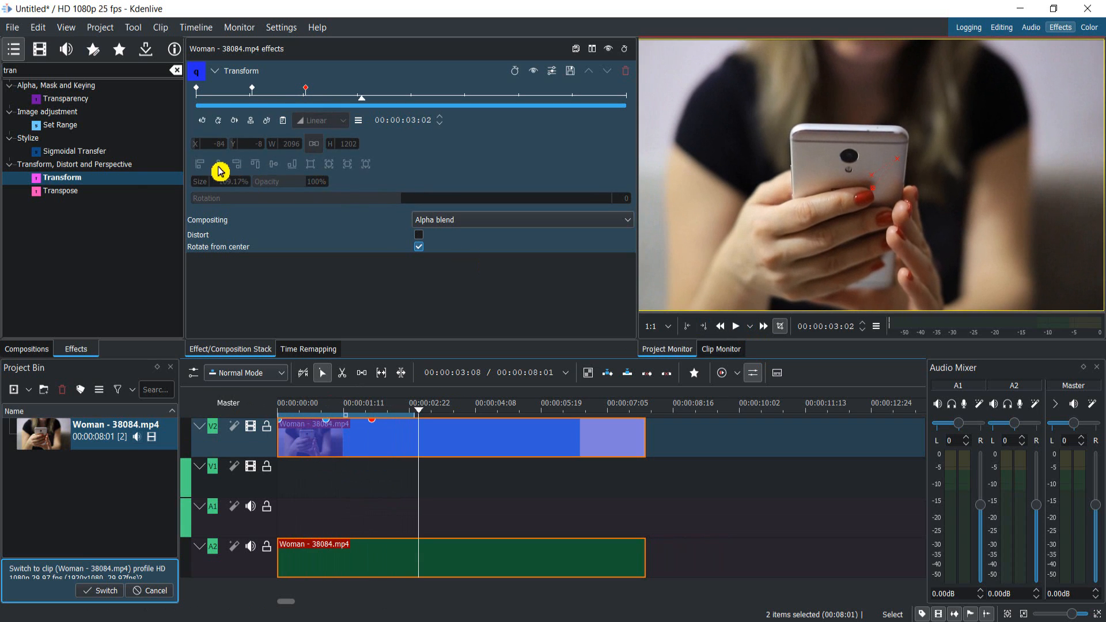
mouse_move(119, 181)
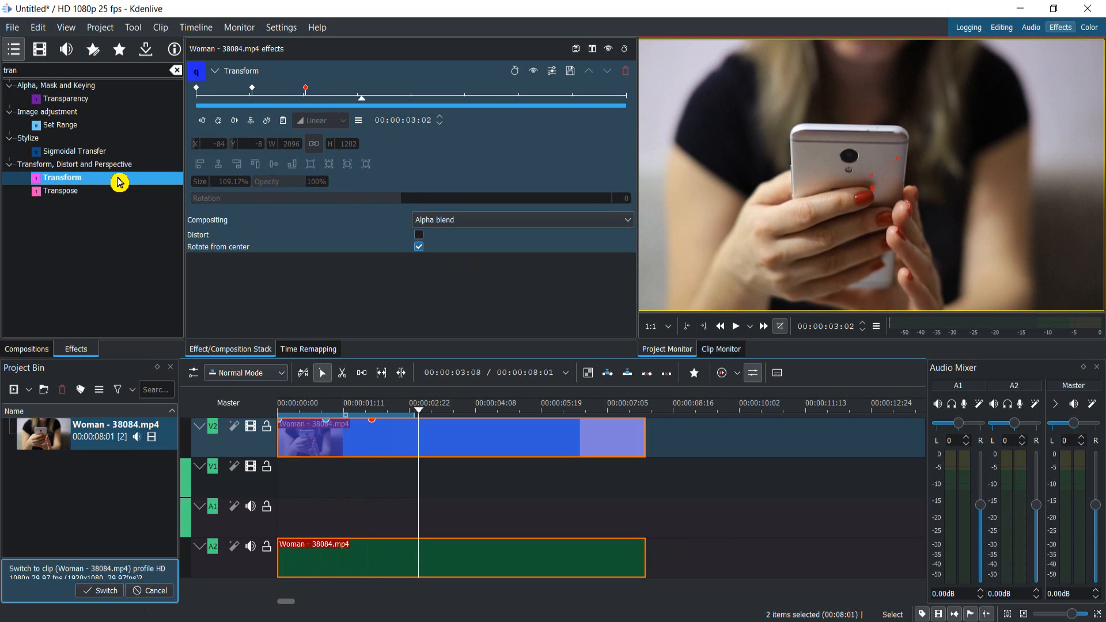
mouse_move(83, 179)
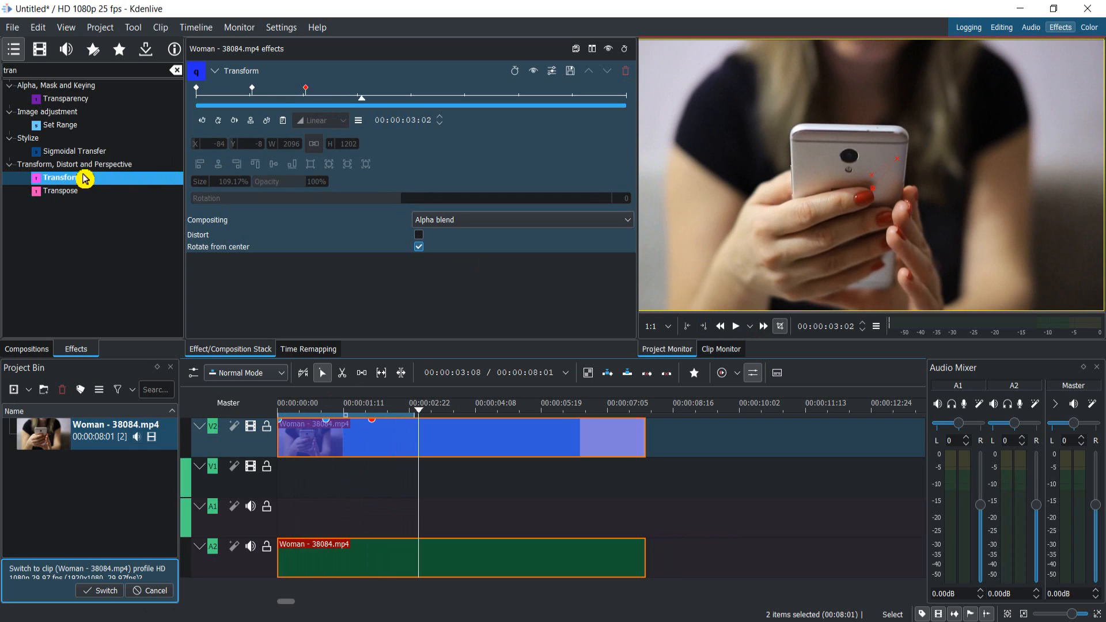
mouse_move(304, 58)
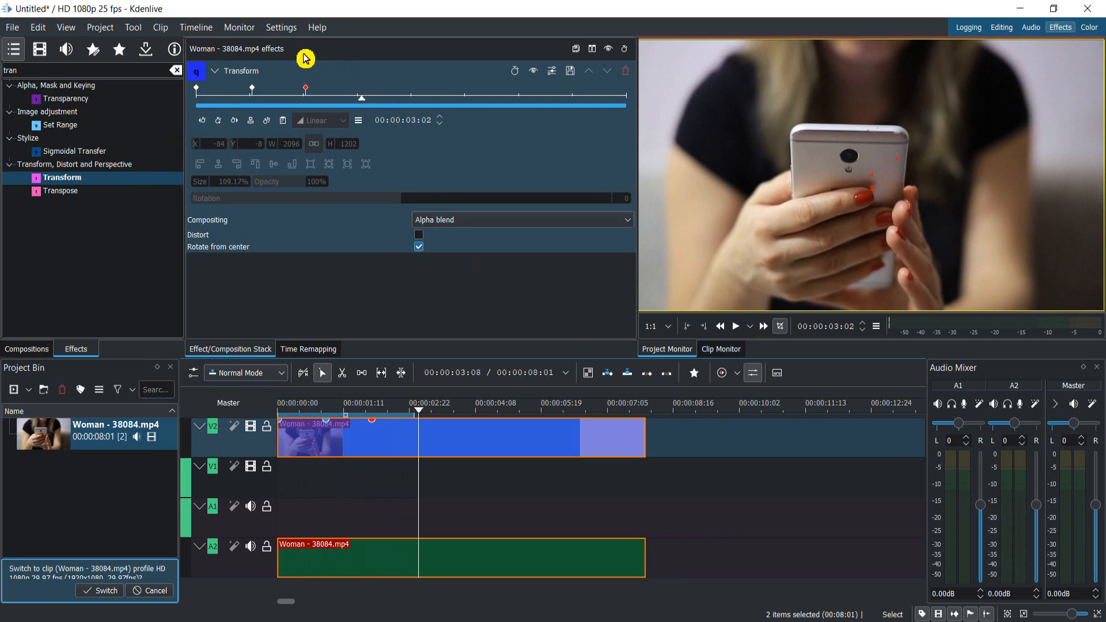